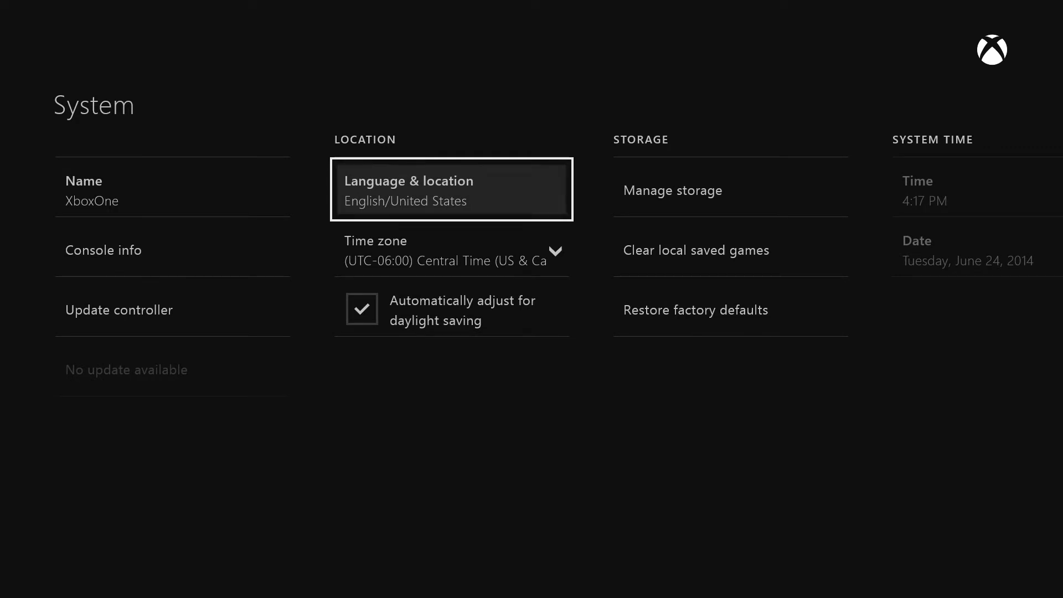
Keep Location as United States and Spoken language as English (United States) in Language & location
click(451, 189)
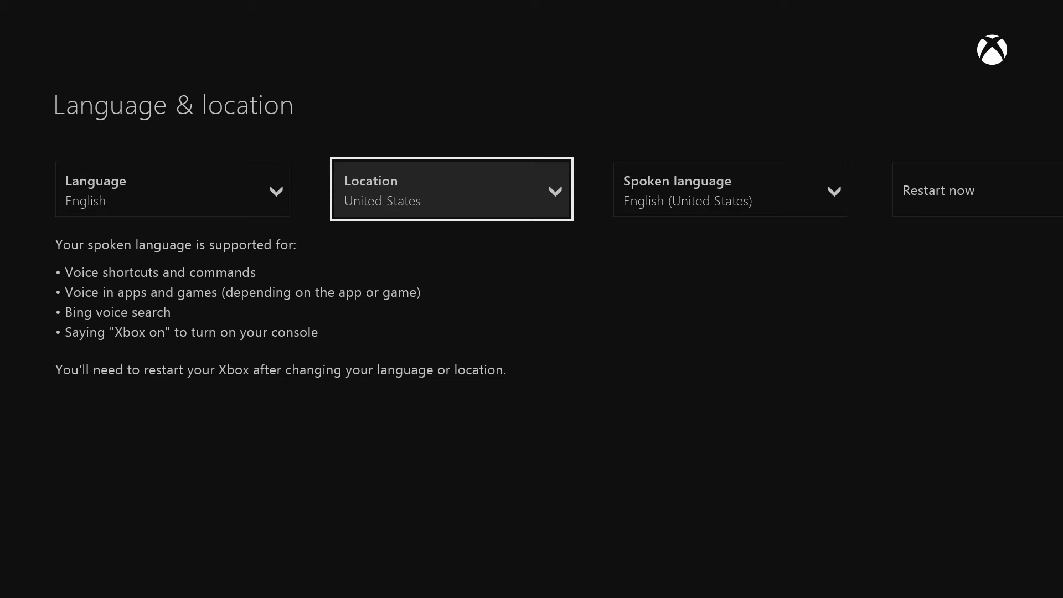
click(451, 189)
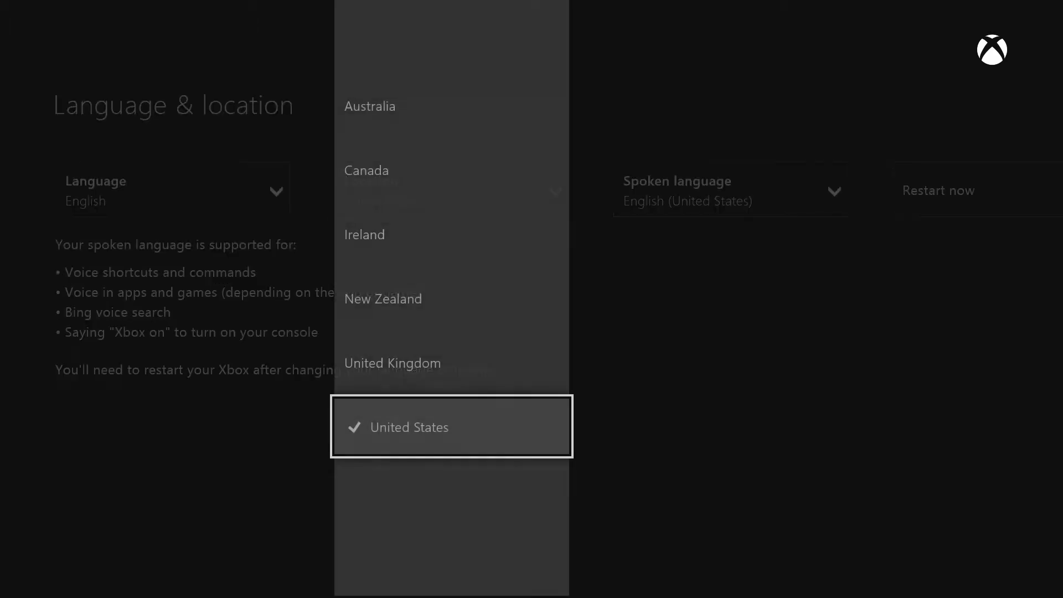
click(451, 426)
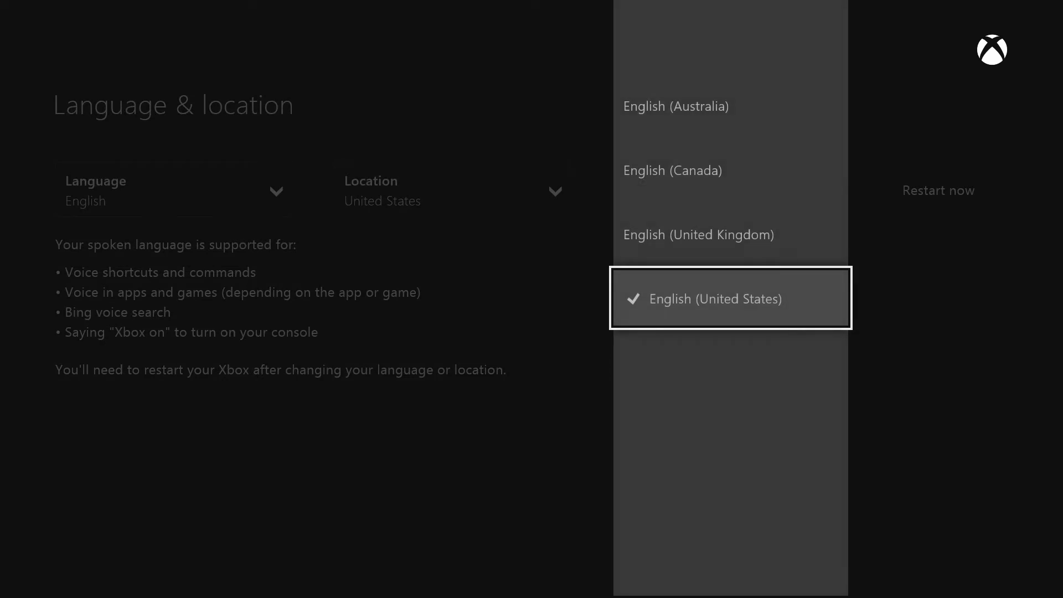
click(730, 298)
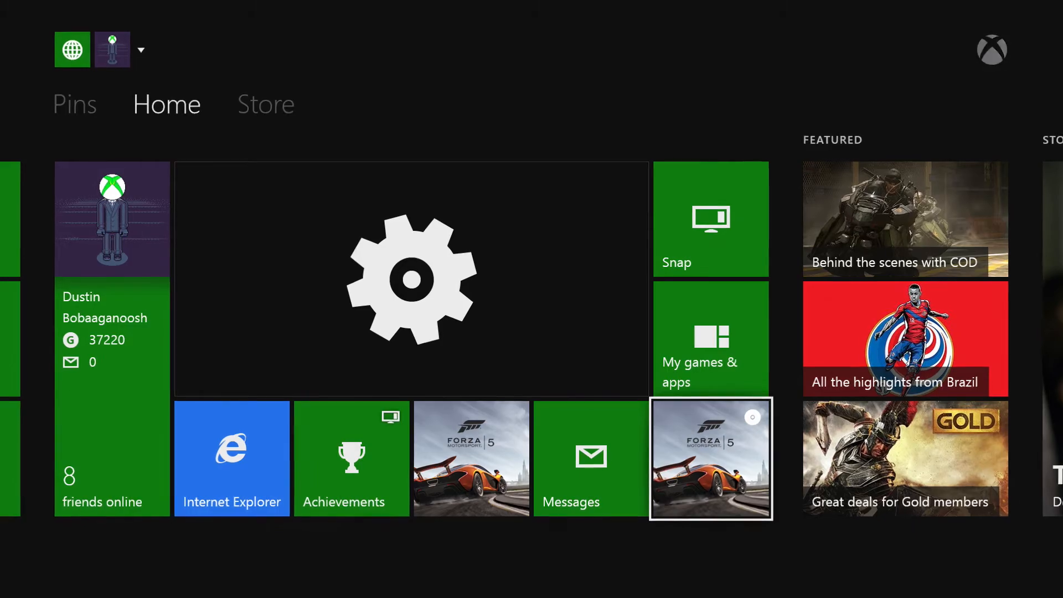
Launch Forza Motorsport 5 from its Home tile
click(711, 457)
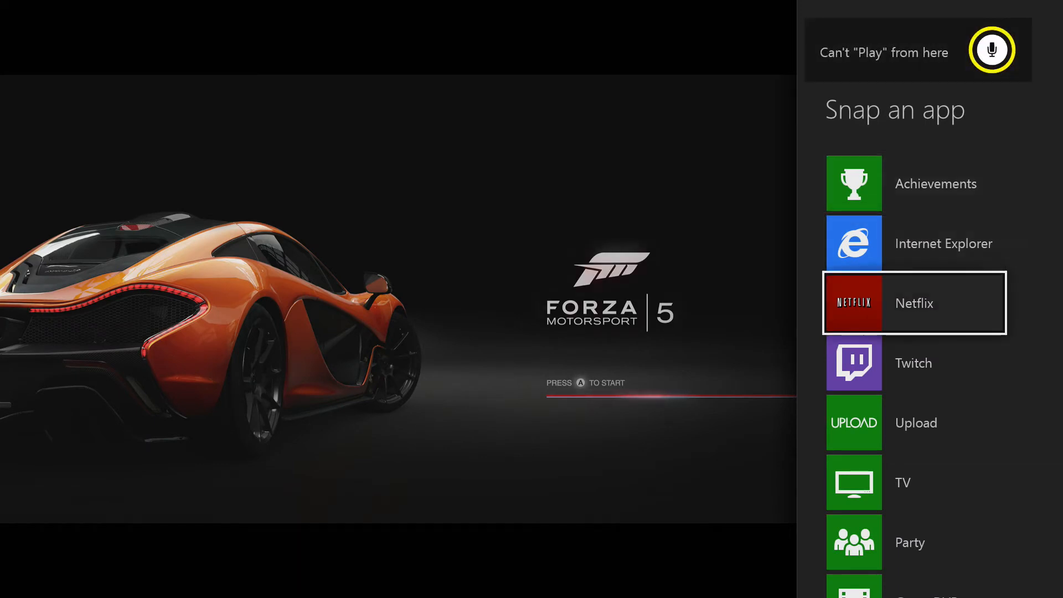
Snap the Achievements app beside Forza Motorsport 5 from the Snap an app list
scroll(down, 3)
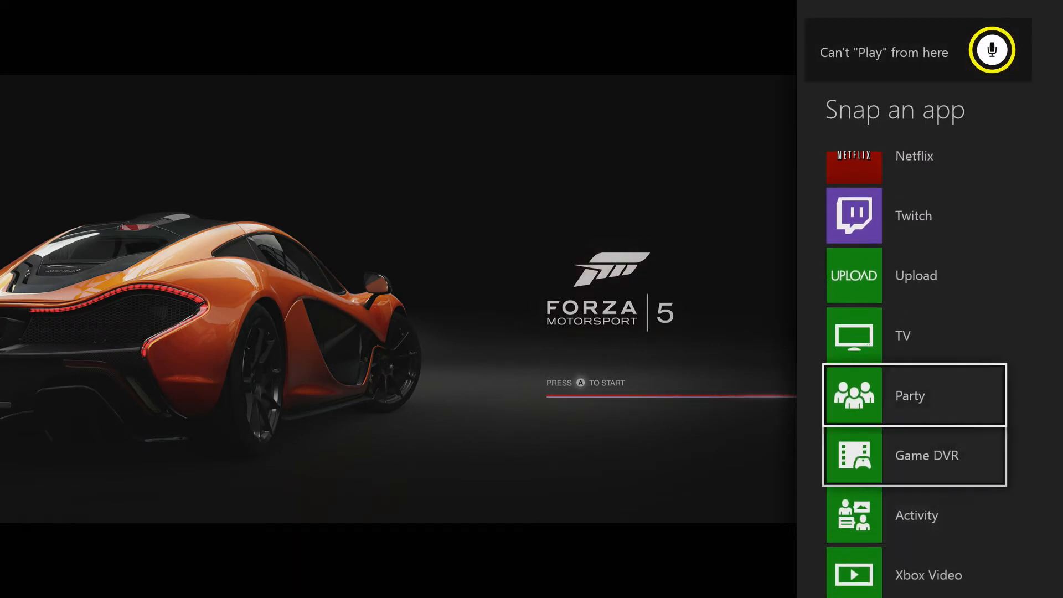
scroll(up, 3)
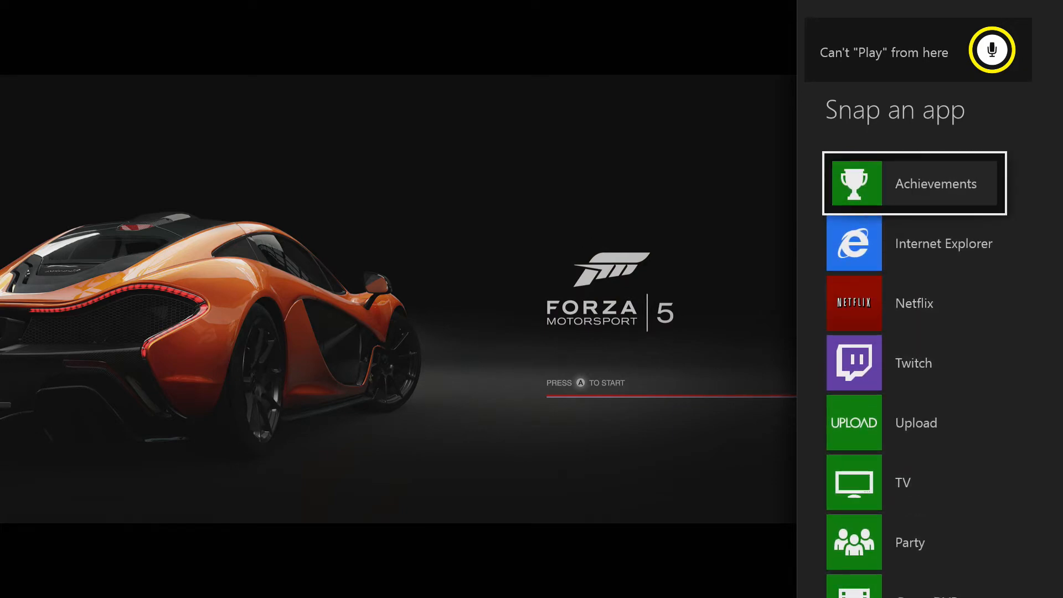
click(914, 183)
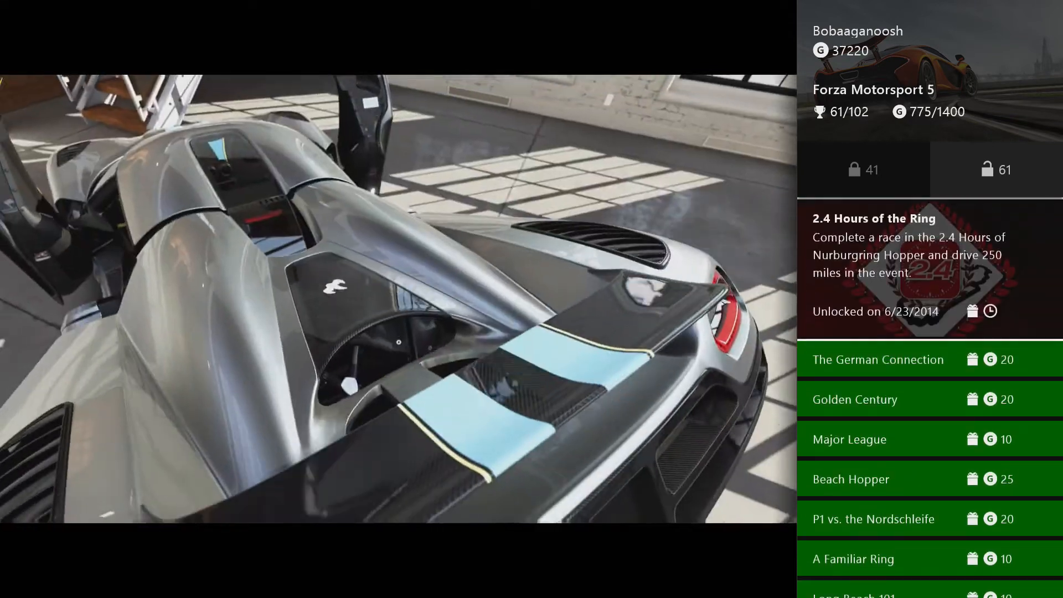
View locked achievements, leave Career Minded, and reach Golden Standard at 31% complete
click(875, 268)
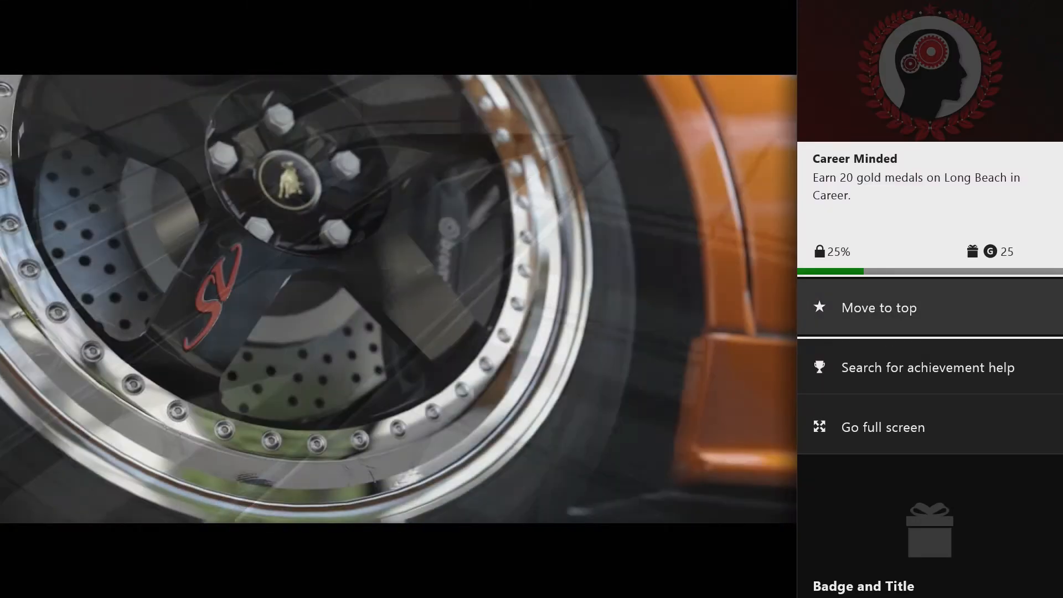
click(878, 307)
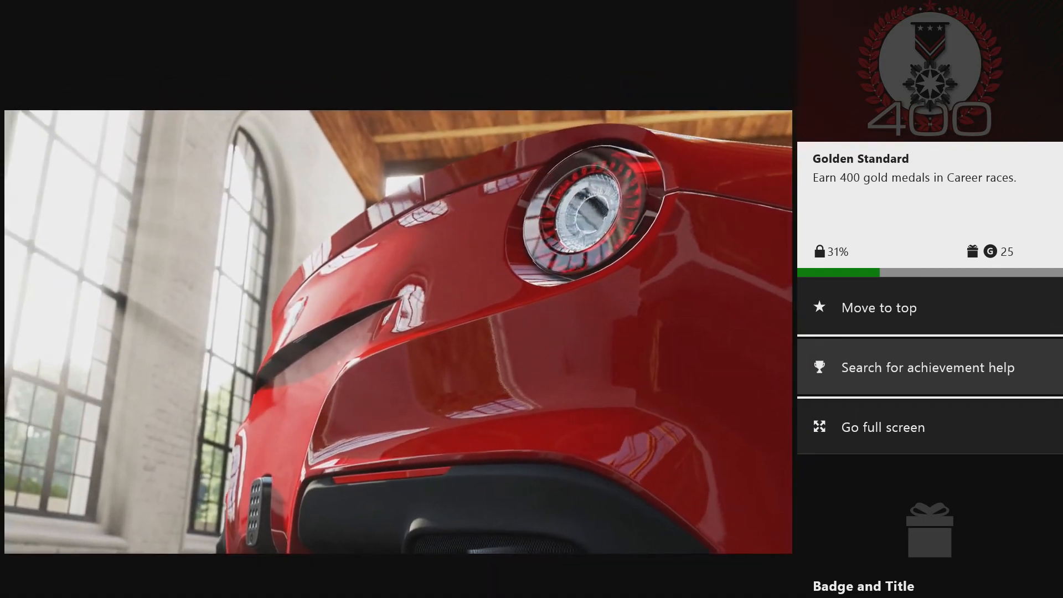
Browse Bing results for Golden Standard achievement help in Internet Explorer, then close it
click(928, 368)
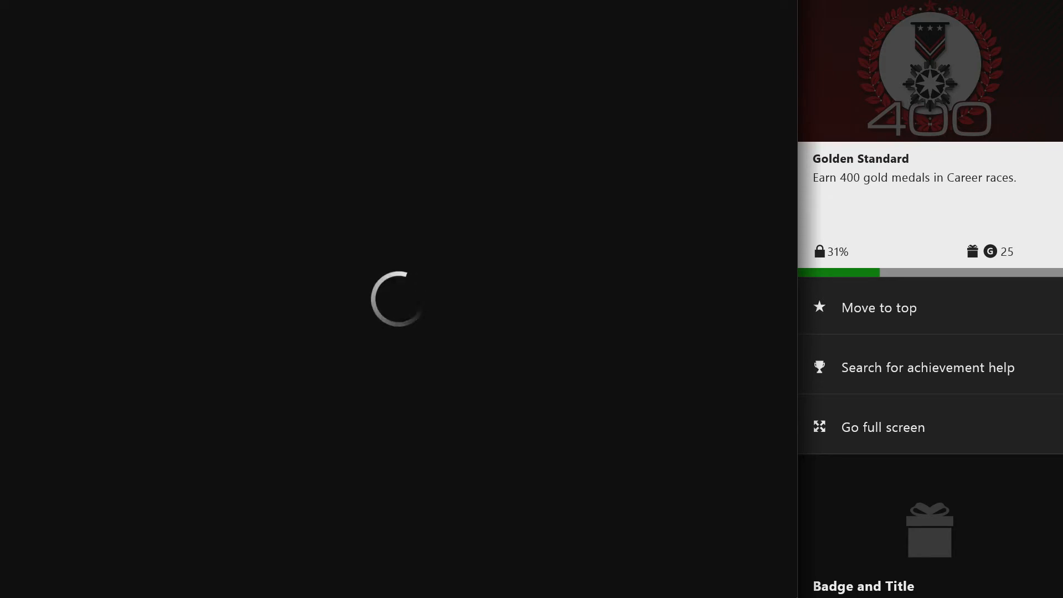
click(927, 368)
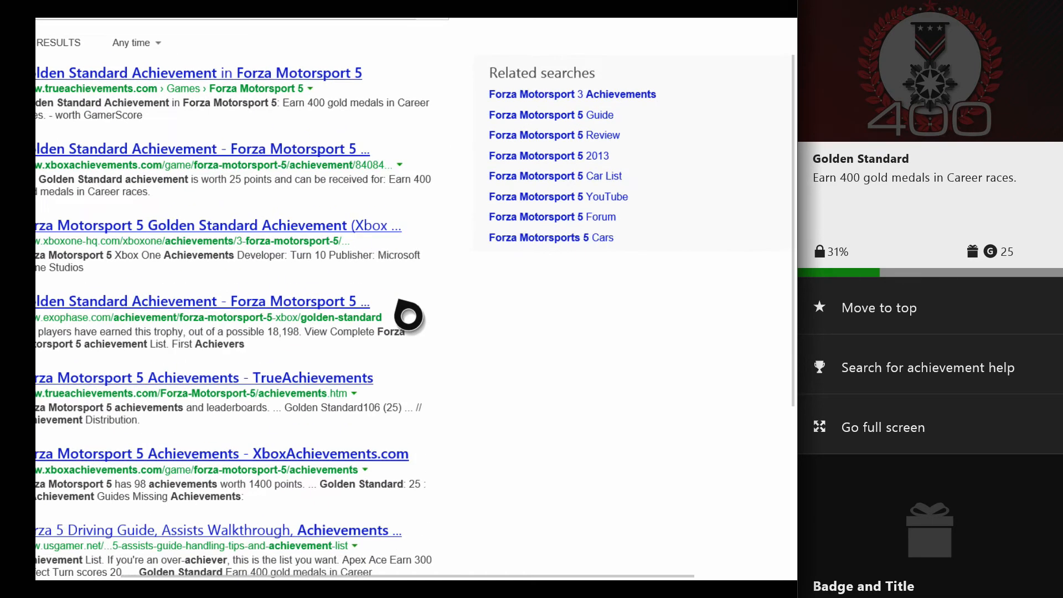
scroll(up, 3)
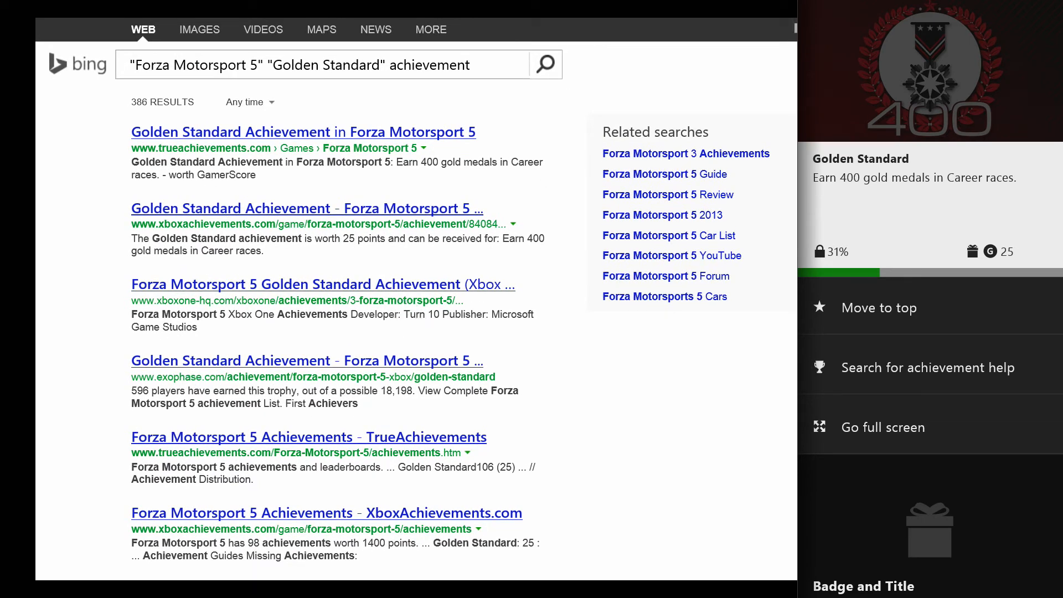
scroll(down, 3)
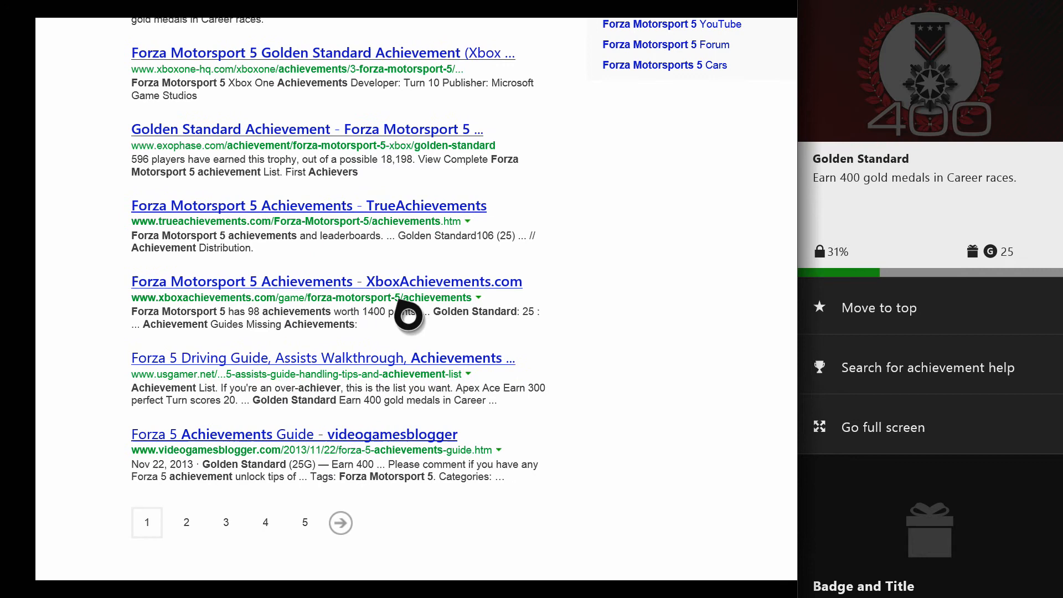
scroll(up, 3)
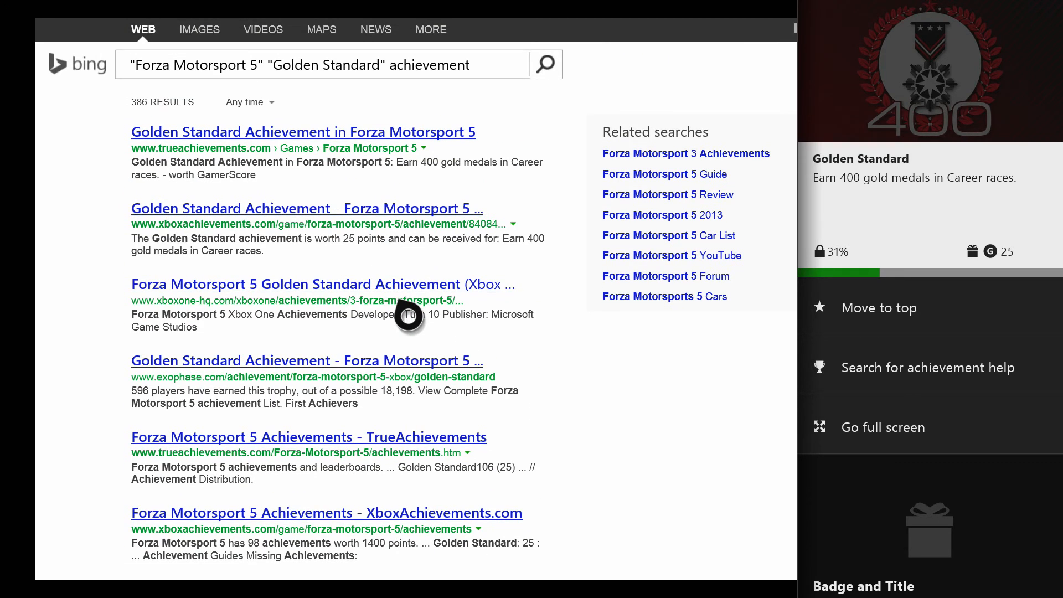
mouse_move(409, 315)
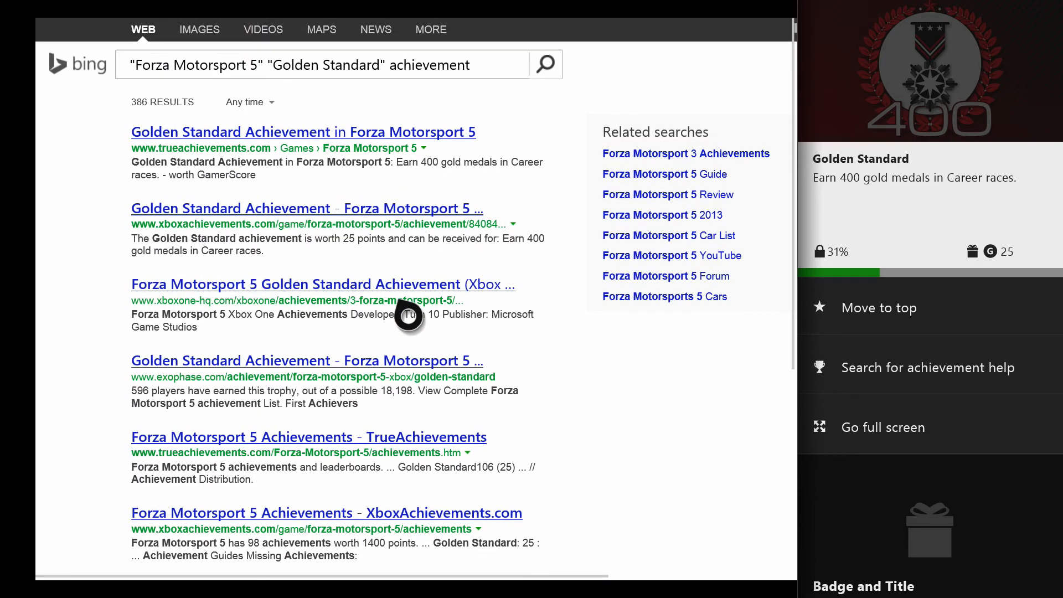
scroll(down, 3)
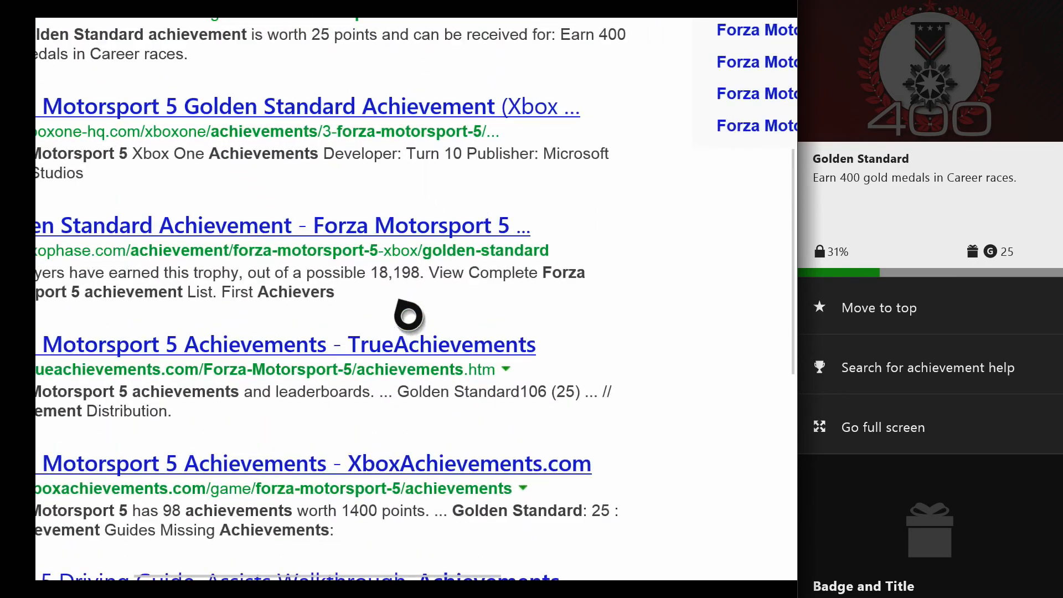
scroll(up, 3)
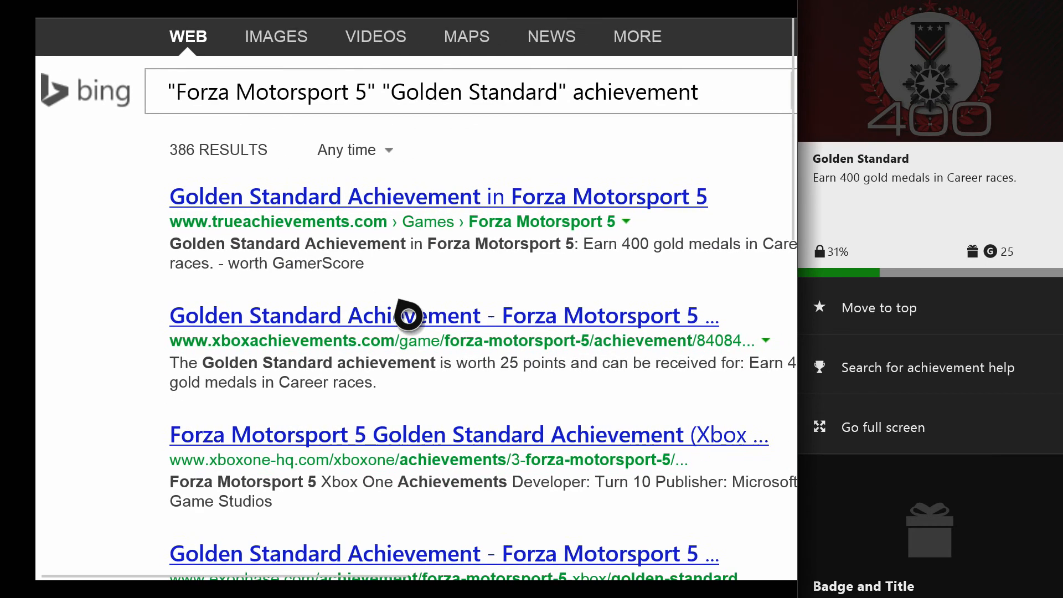
scroll(up, 3)
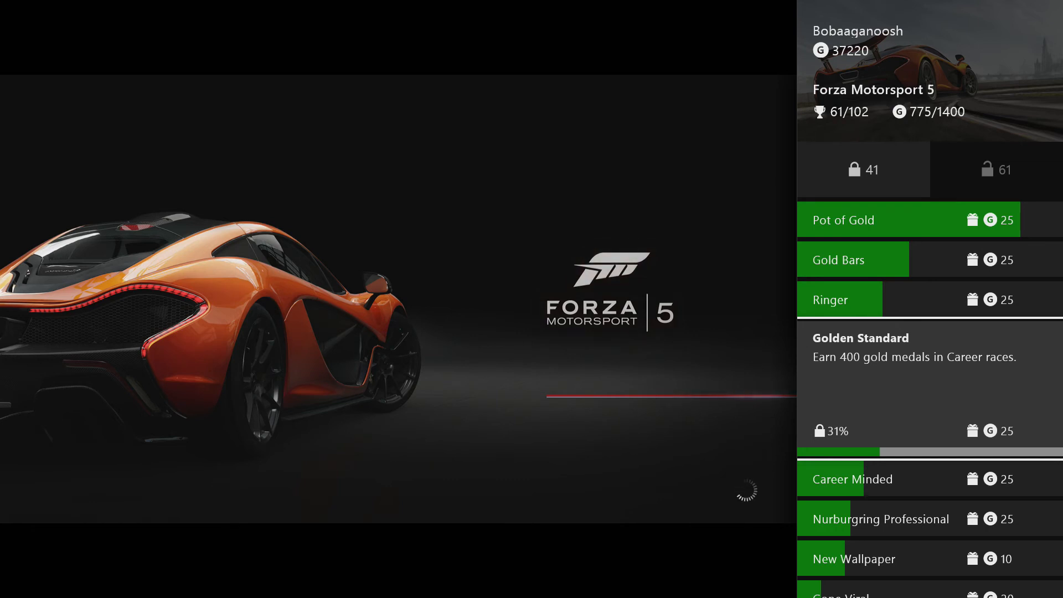
scroll(down, 3)
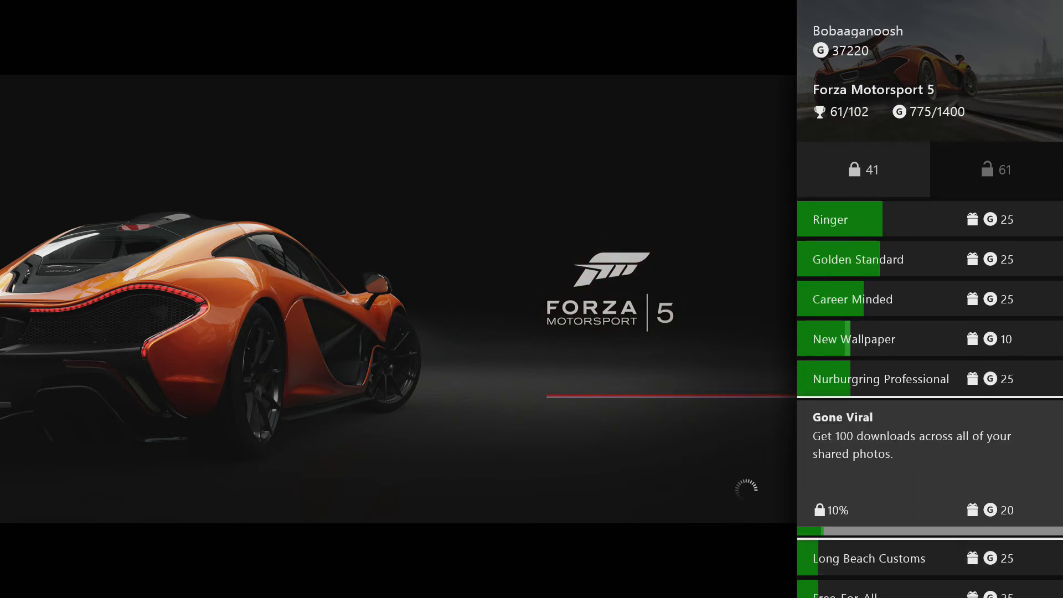
scroll(down, 3)
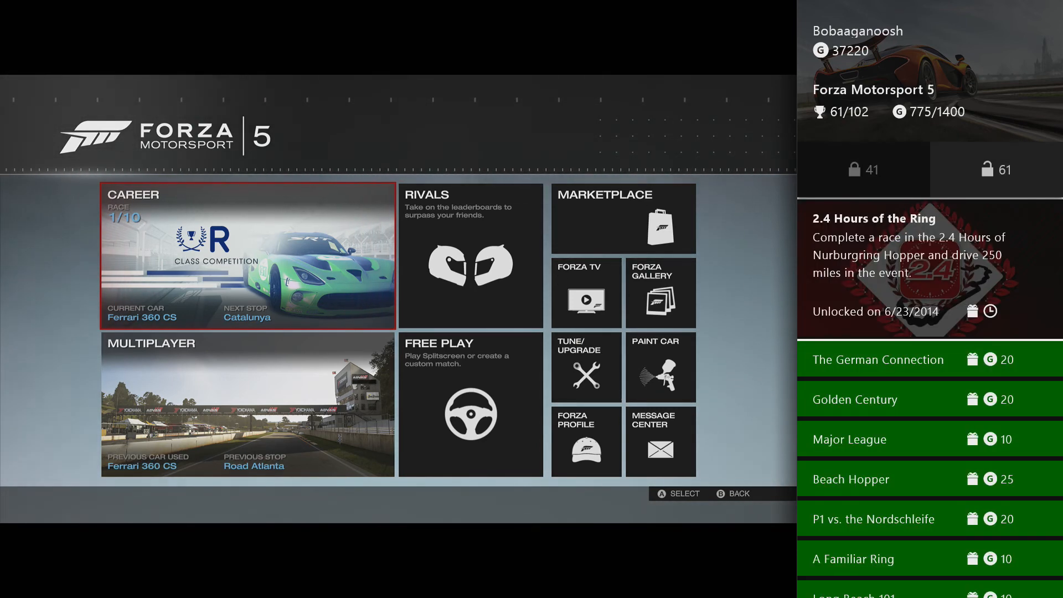
scroll(down, 3)
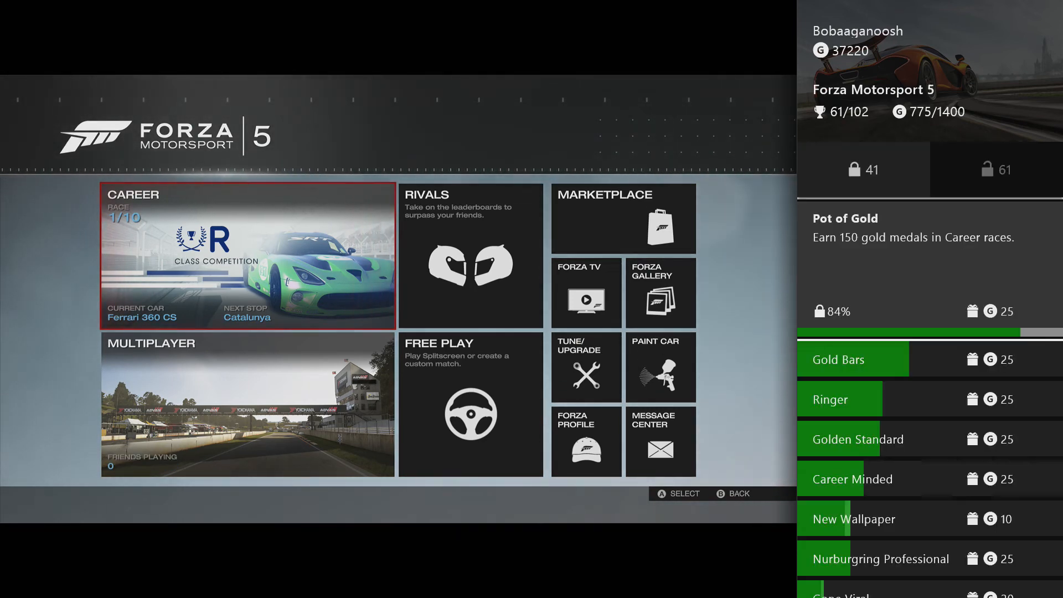